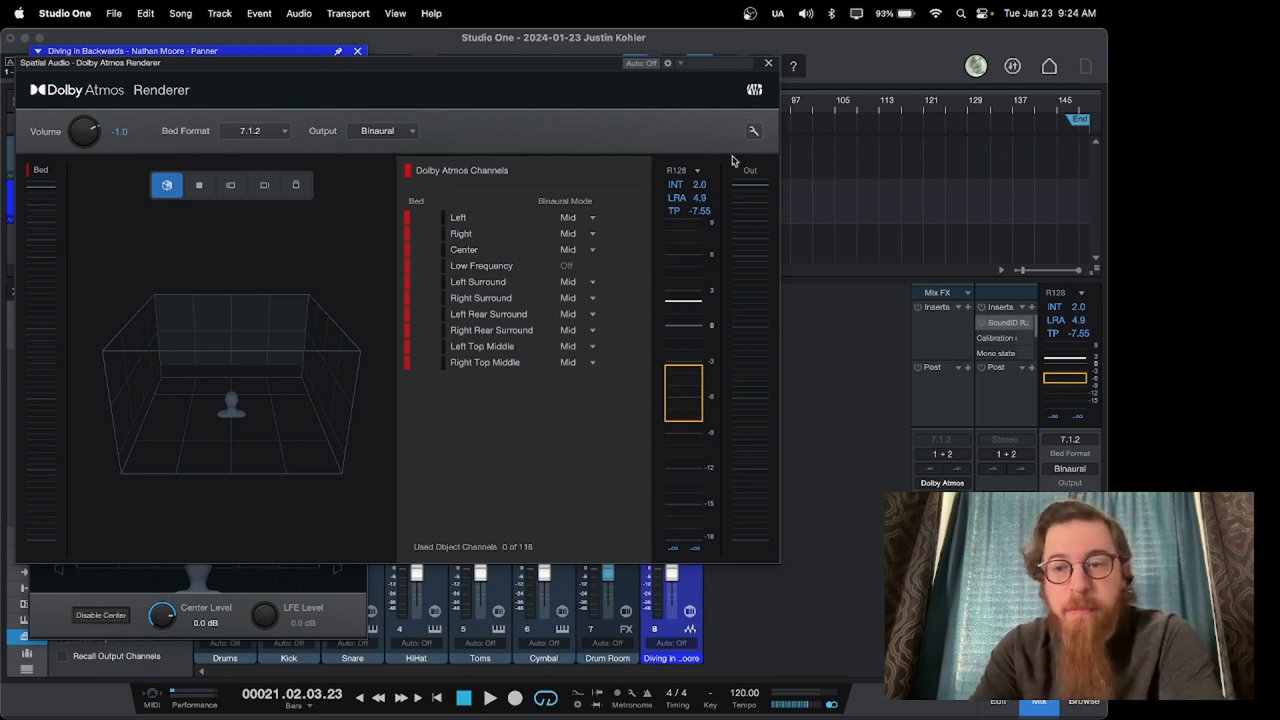
mouse_move(1068, 284)
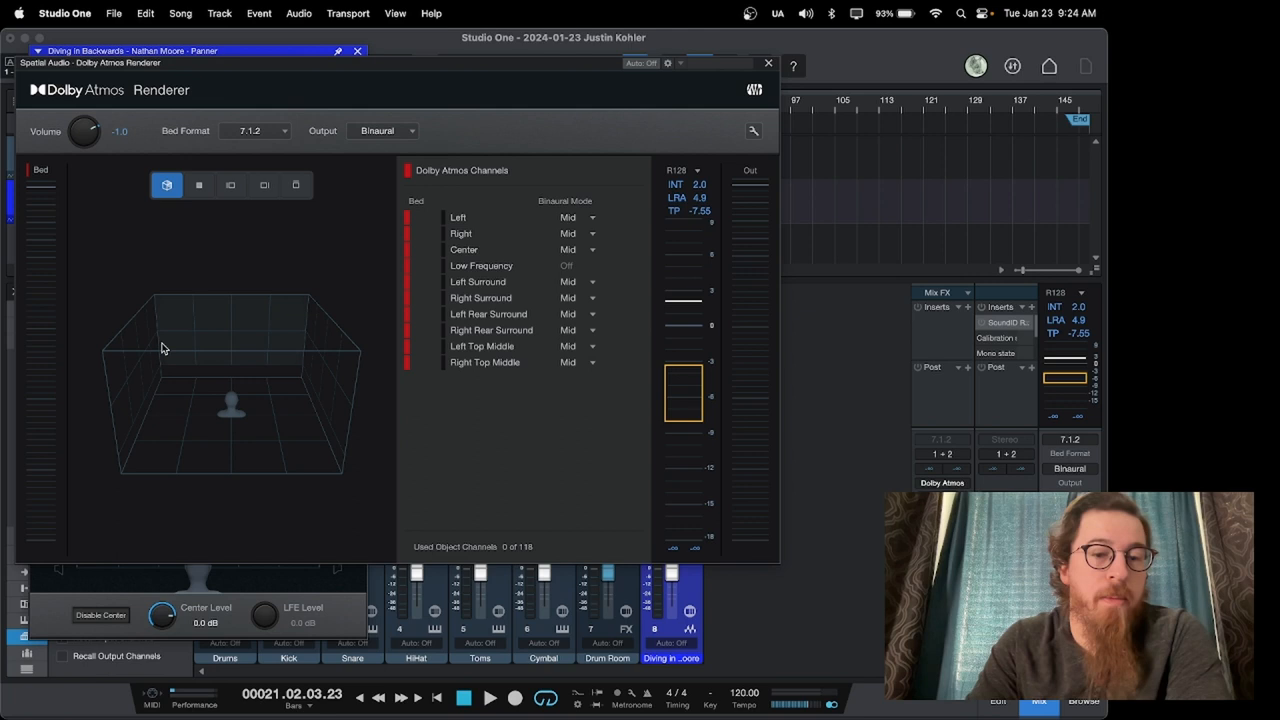
mouse_move(210, 372)
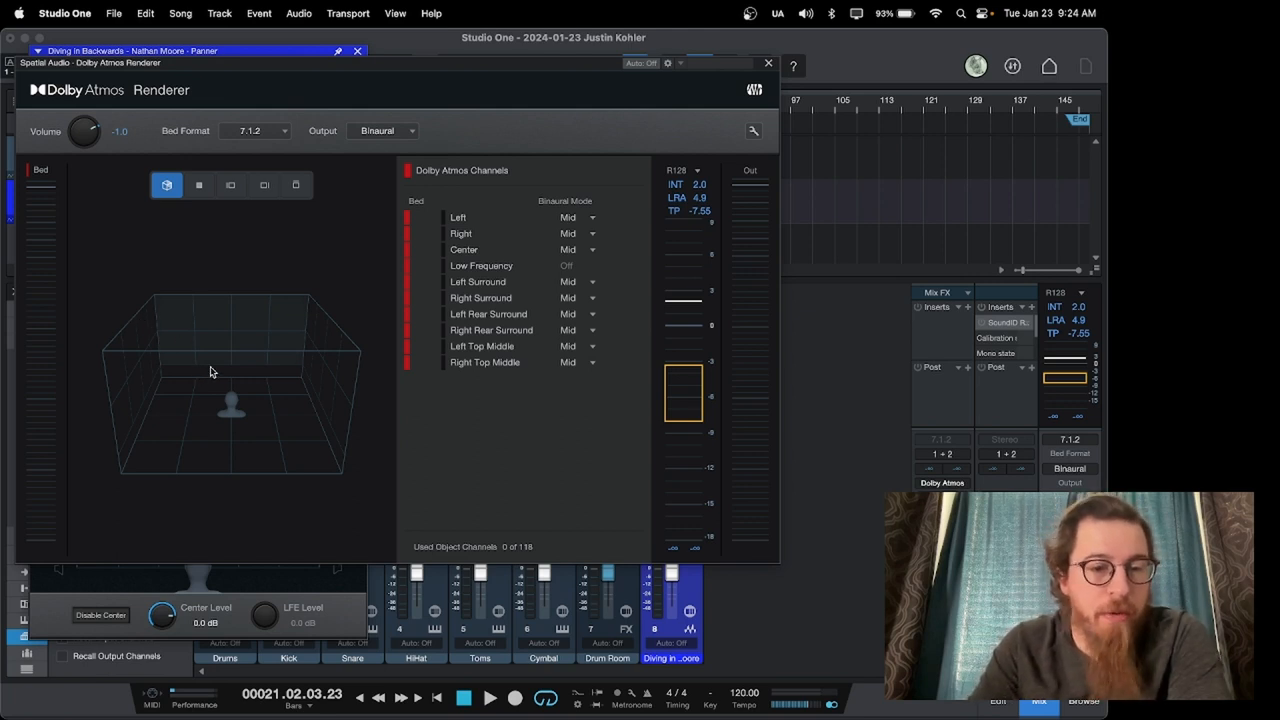
mouse_move(336, 206)
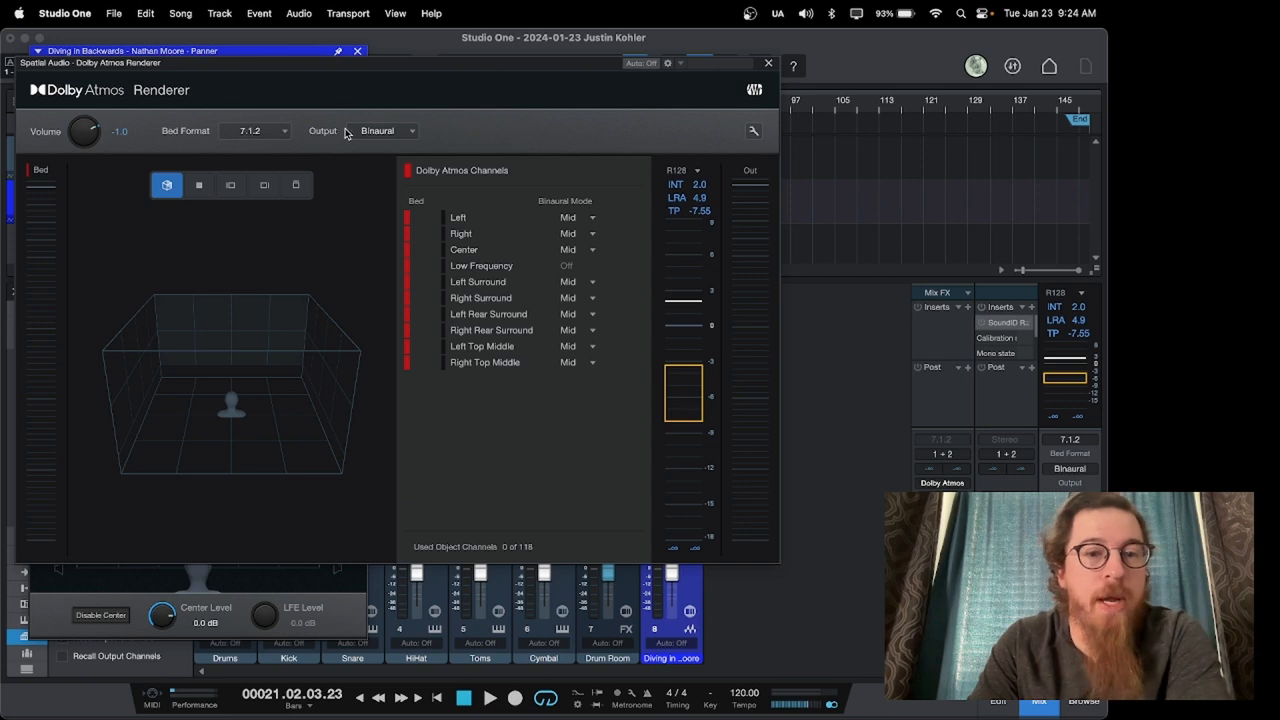
mouse_move(532, 220)
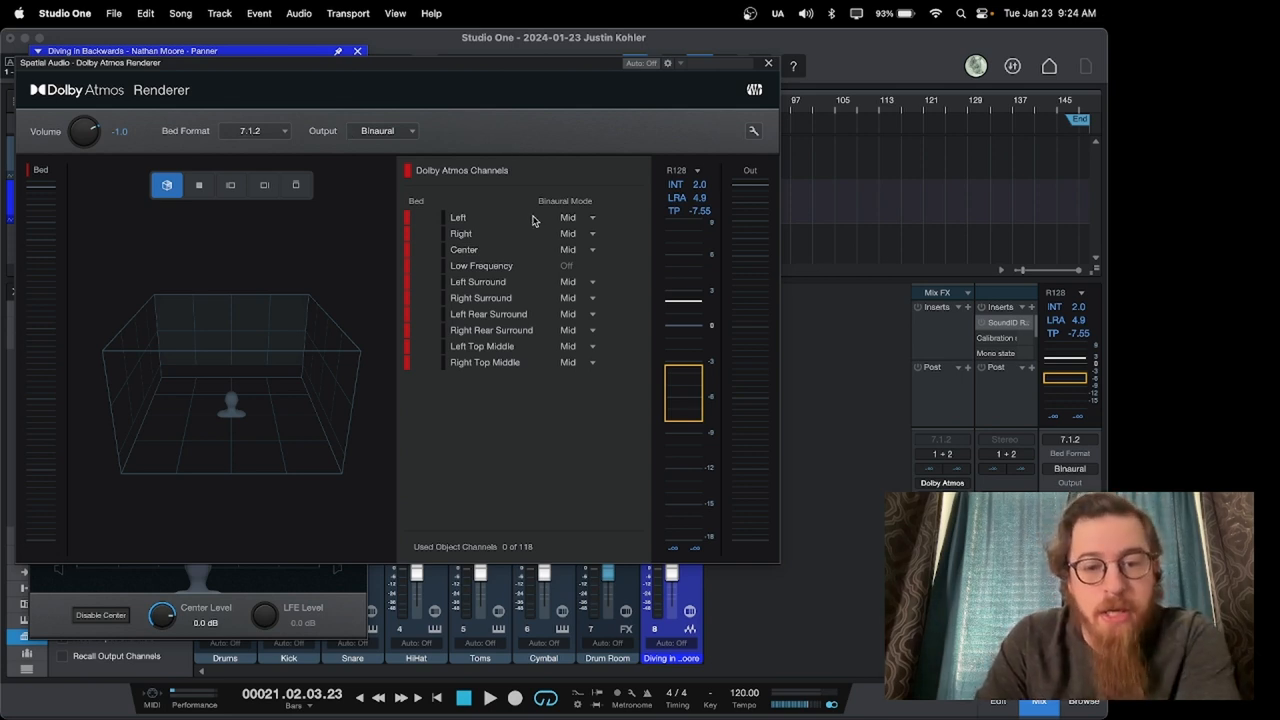
mouse_move(624, 268)
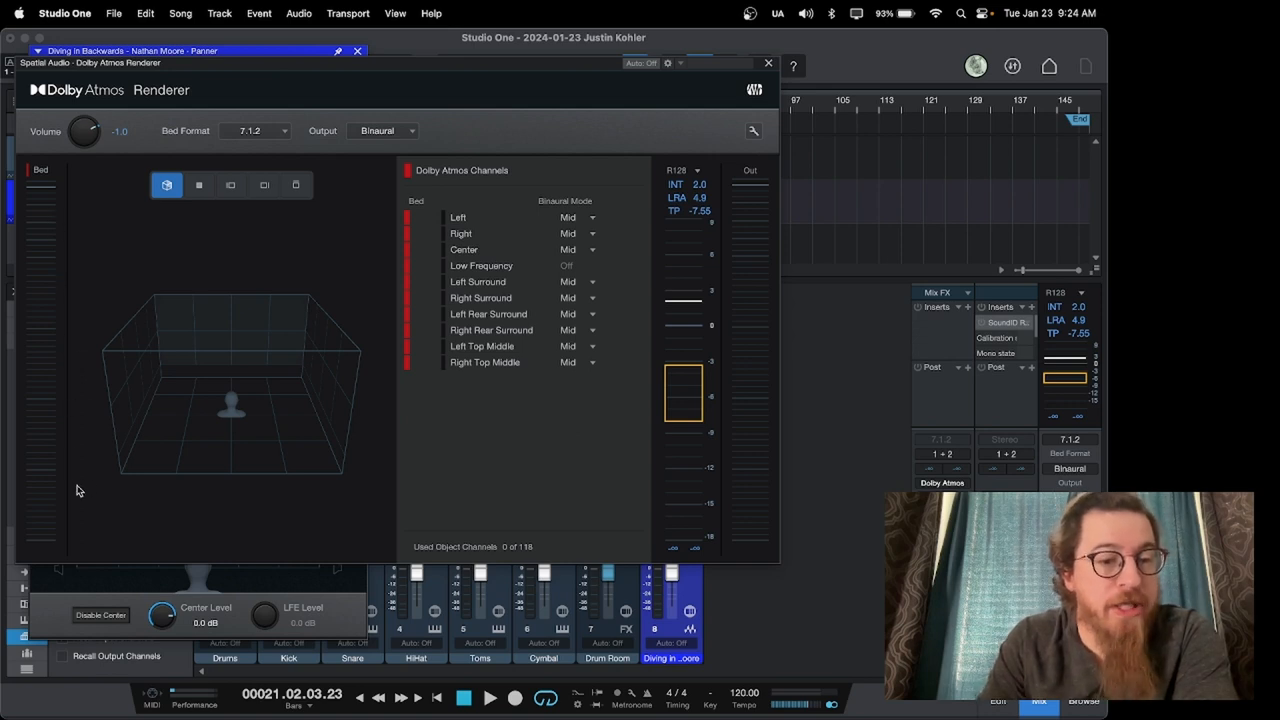
mouse_move(726, 198)
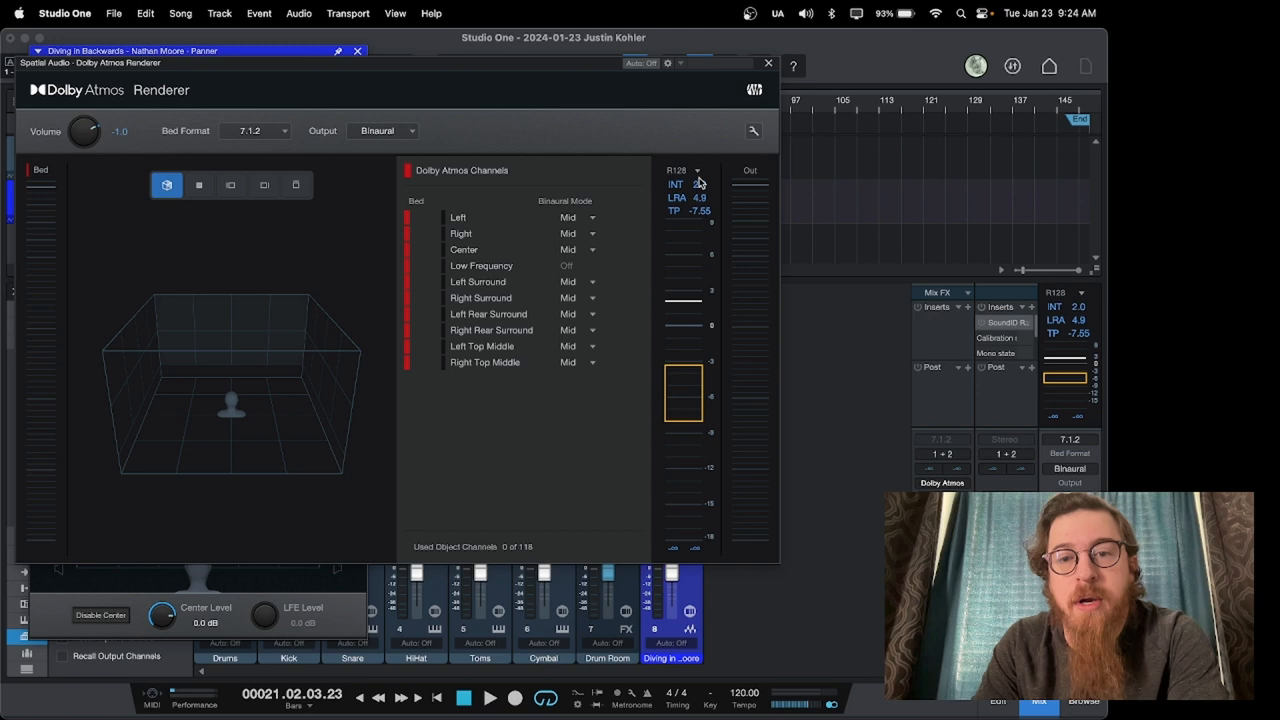
Sweep the vocal's pan point front-left, around to the right side, and back to front centre
left_click(690, 170)
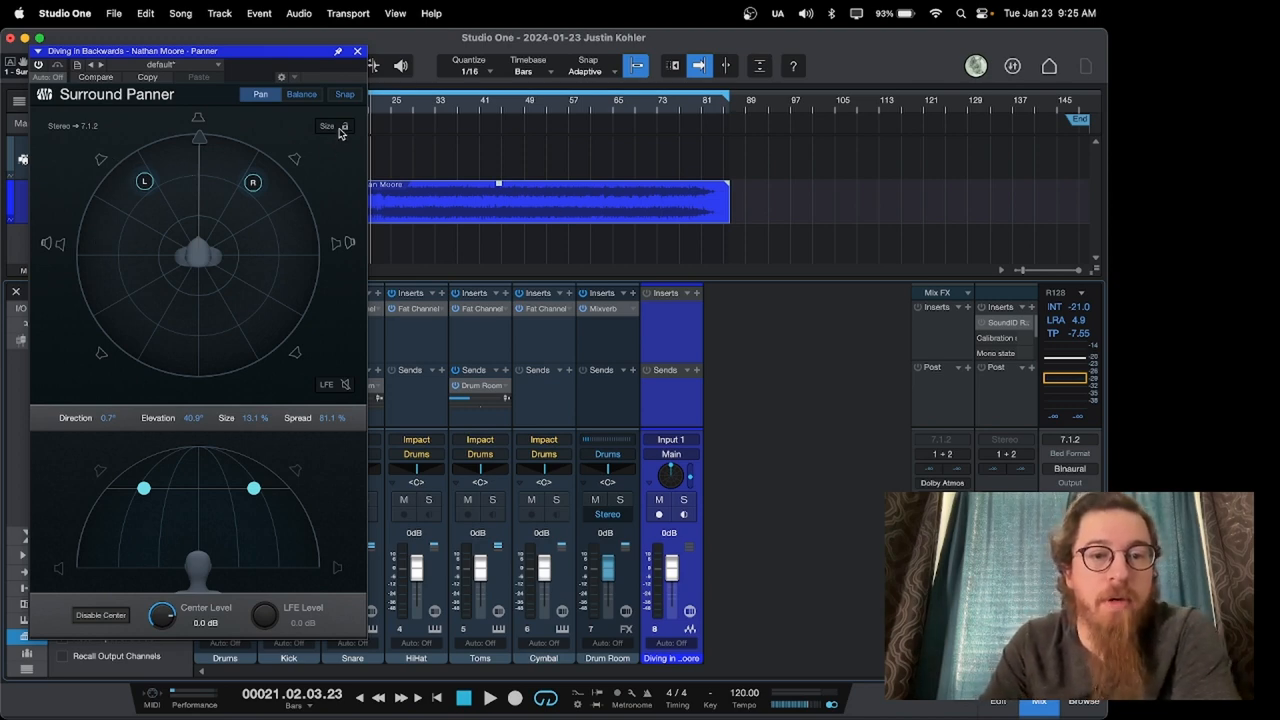
mouse_move(286, 242)
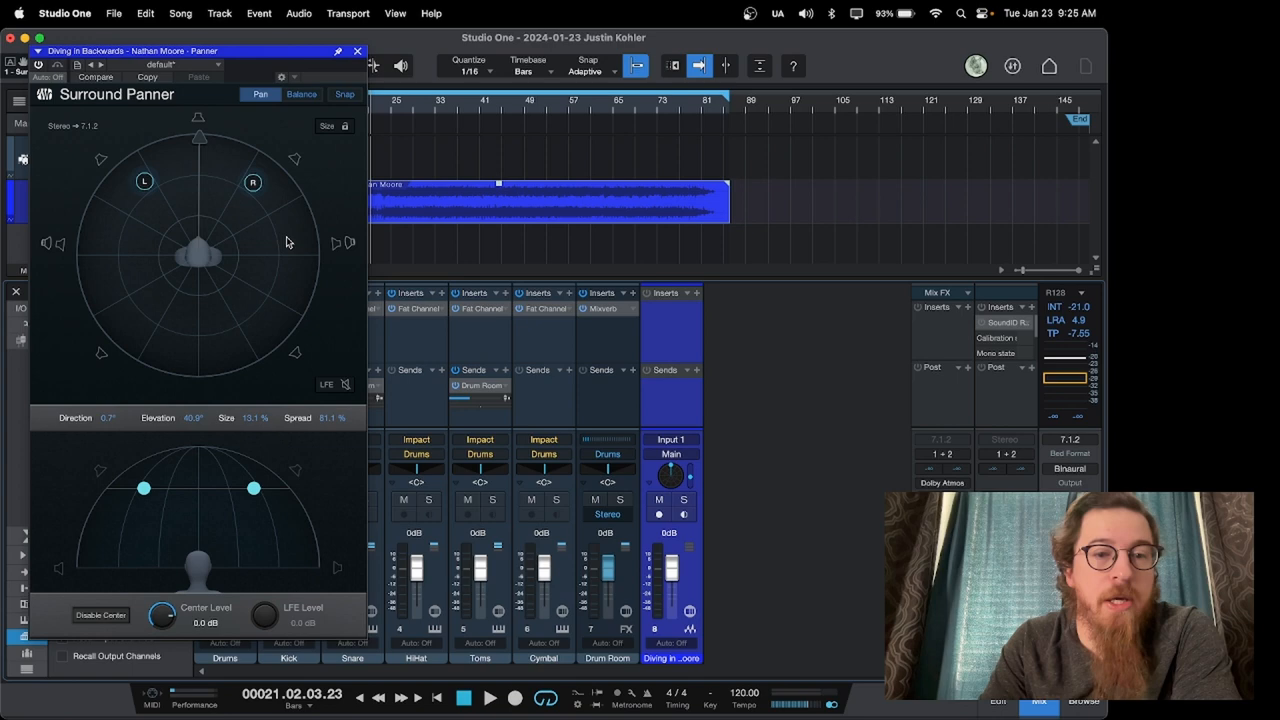
mouse_move(226, 108)
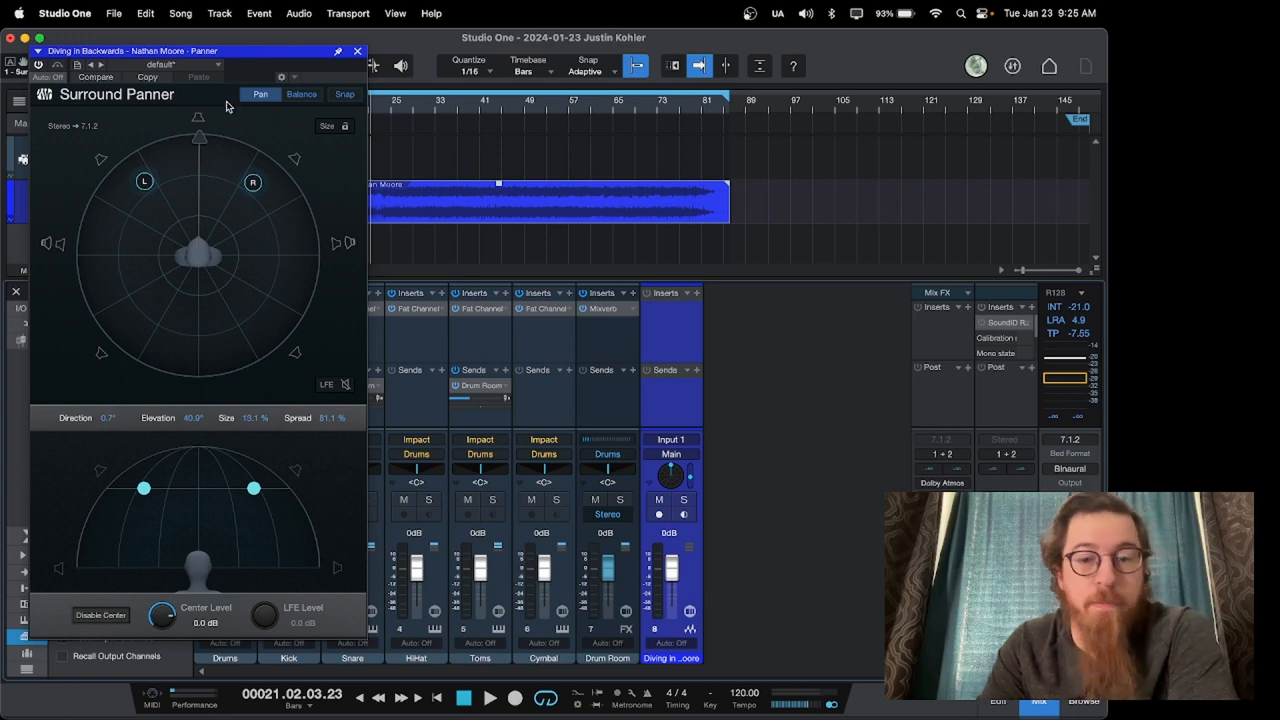
mouse_move(692, 472)
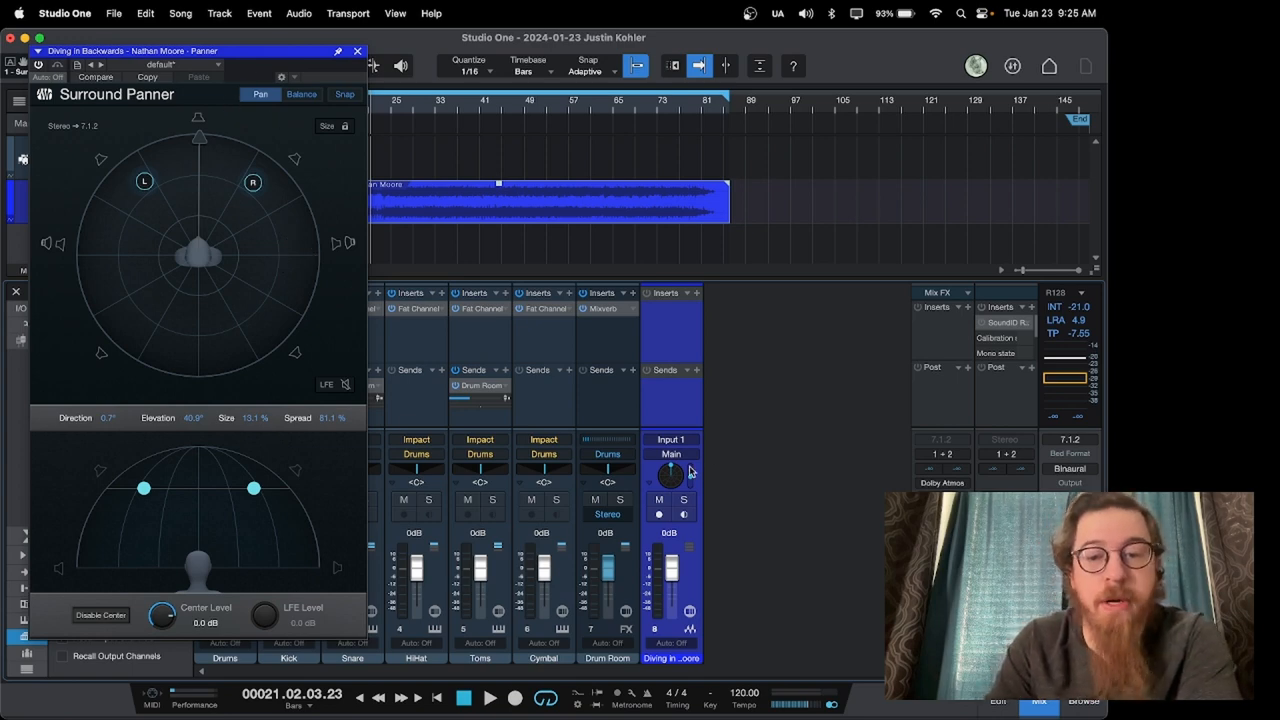
mouse_move(250, 178)
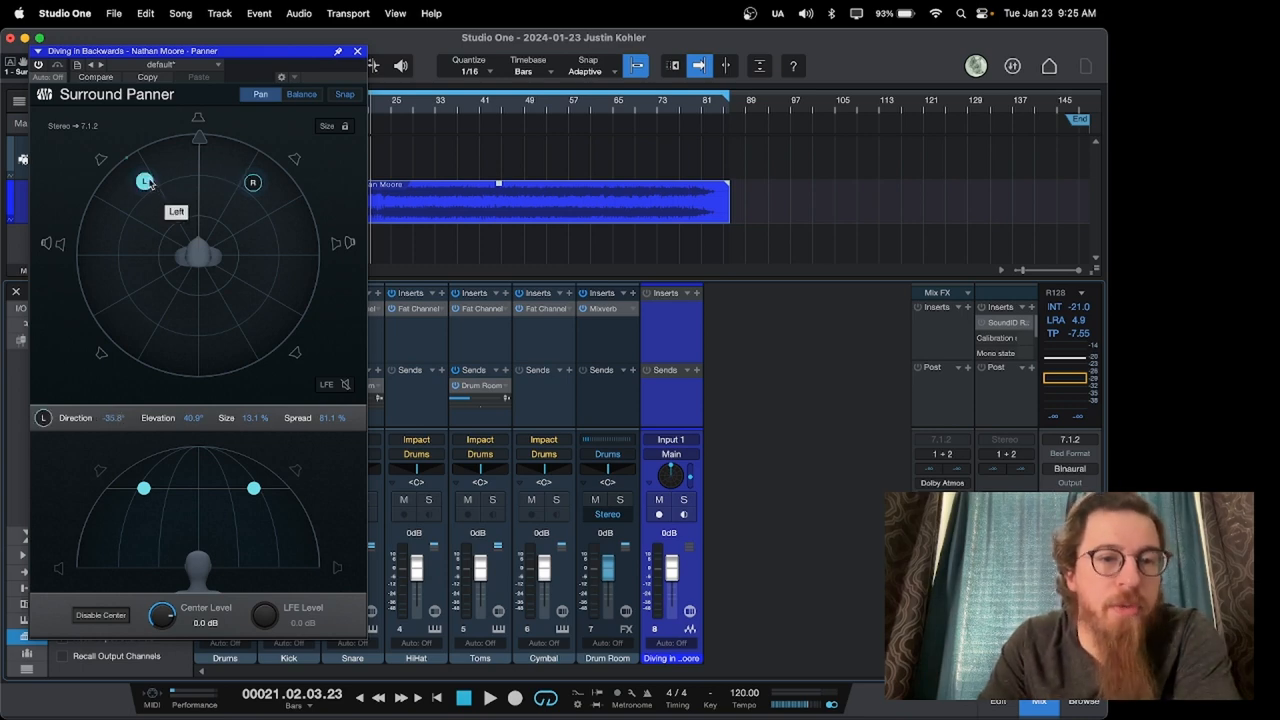
left_click_drag(144, 182, 198, 140)
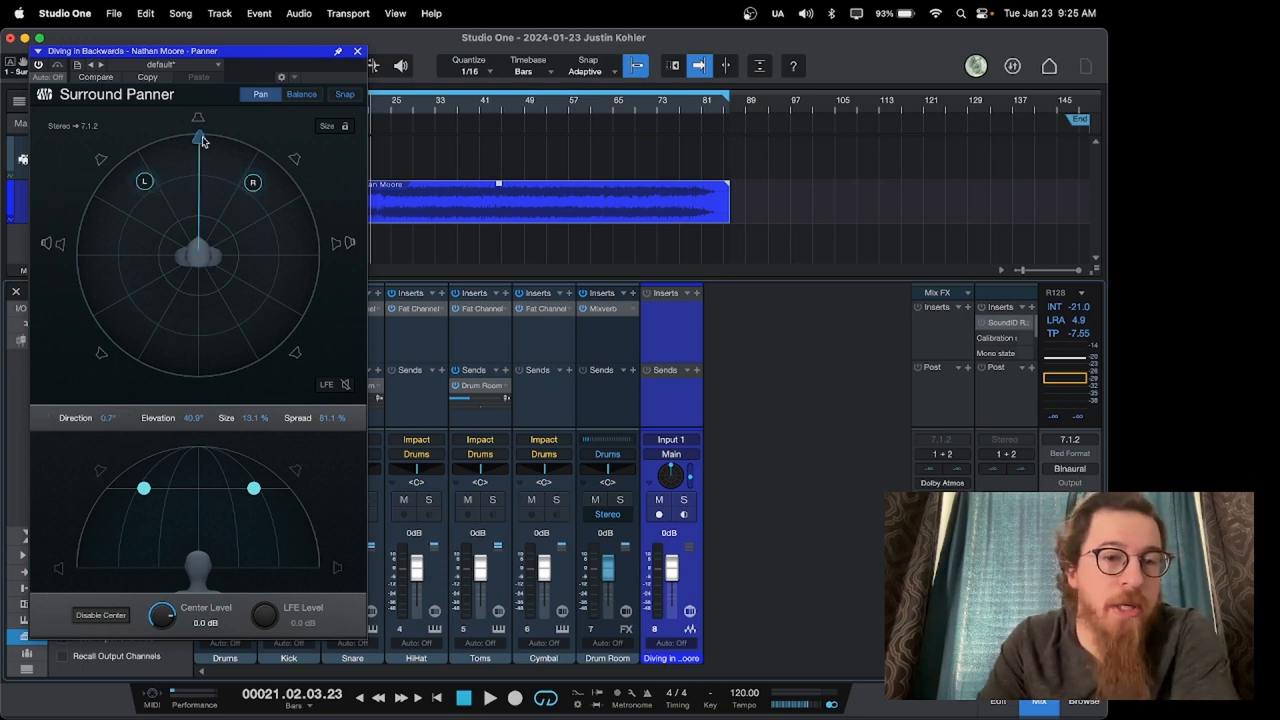
left_click_drag(196, 138, 124, 188)
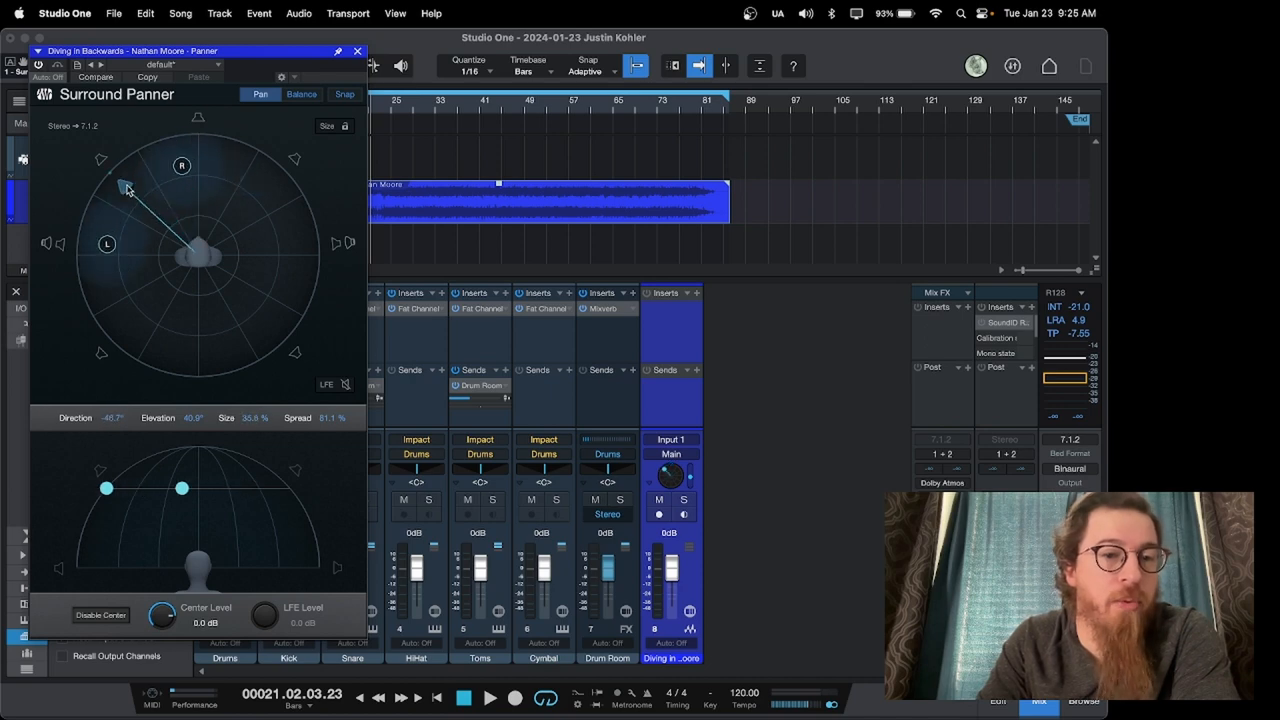
left_click_drag(124, 188, 318, 244)
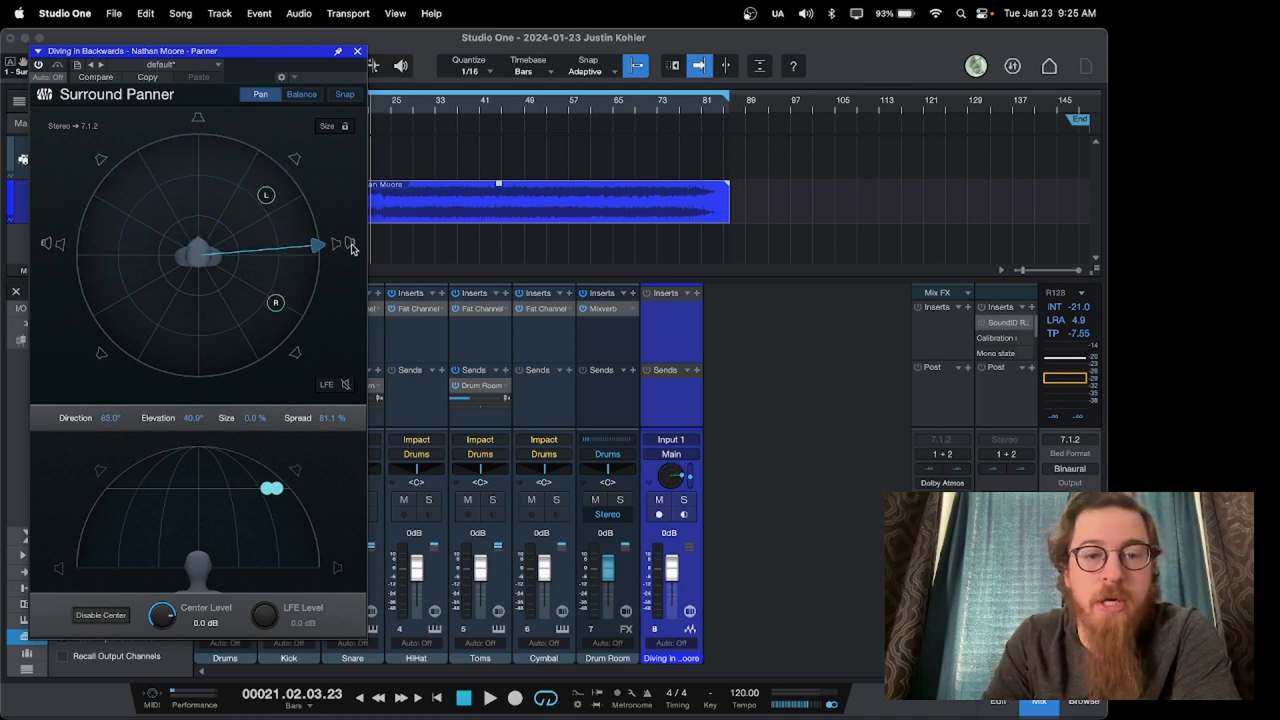
left_click_drag(316, 244, 198, 160)
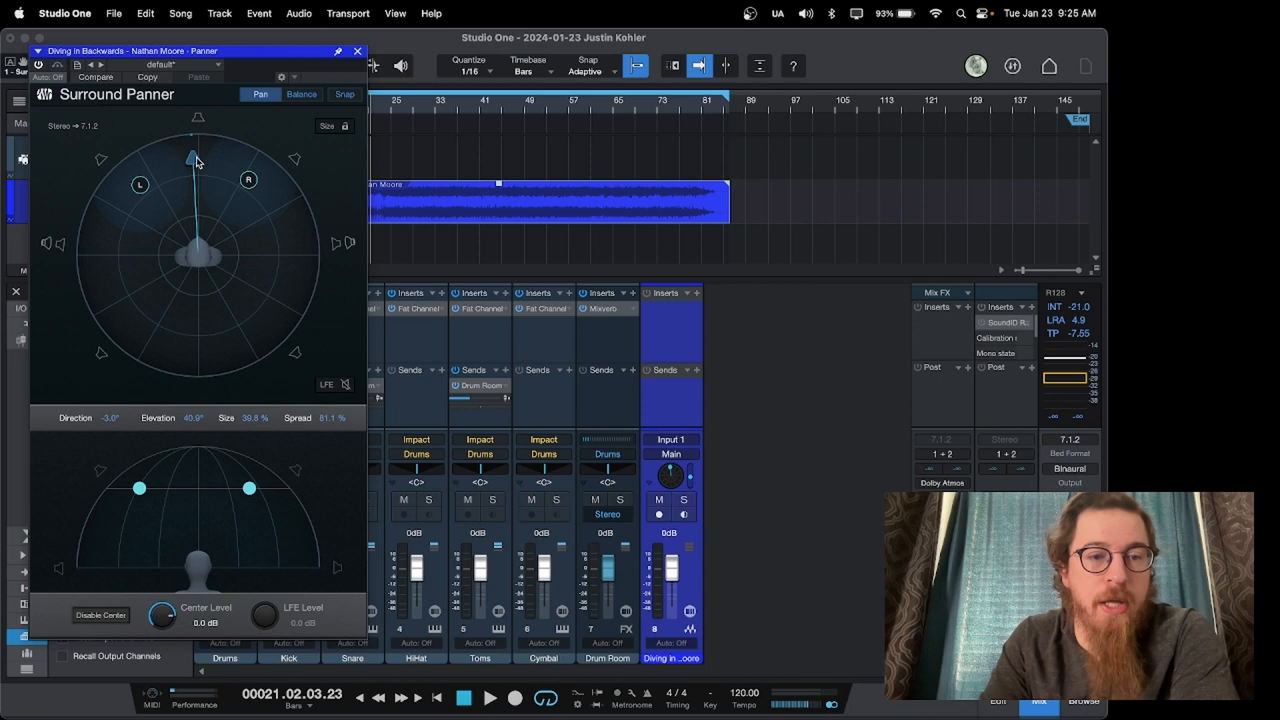
left_click_drag(192, 158, 108, 260)
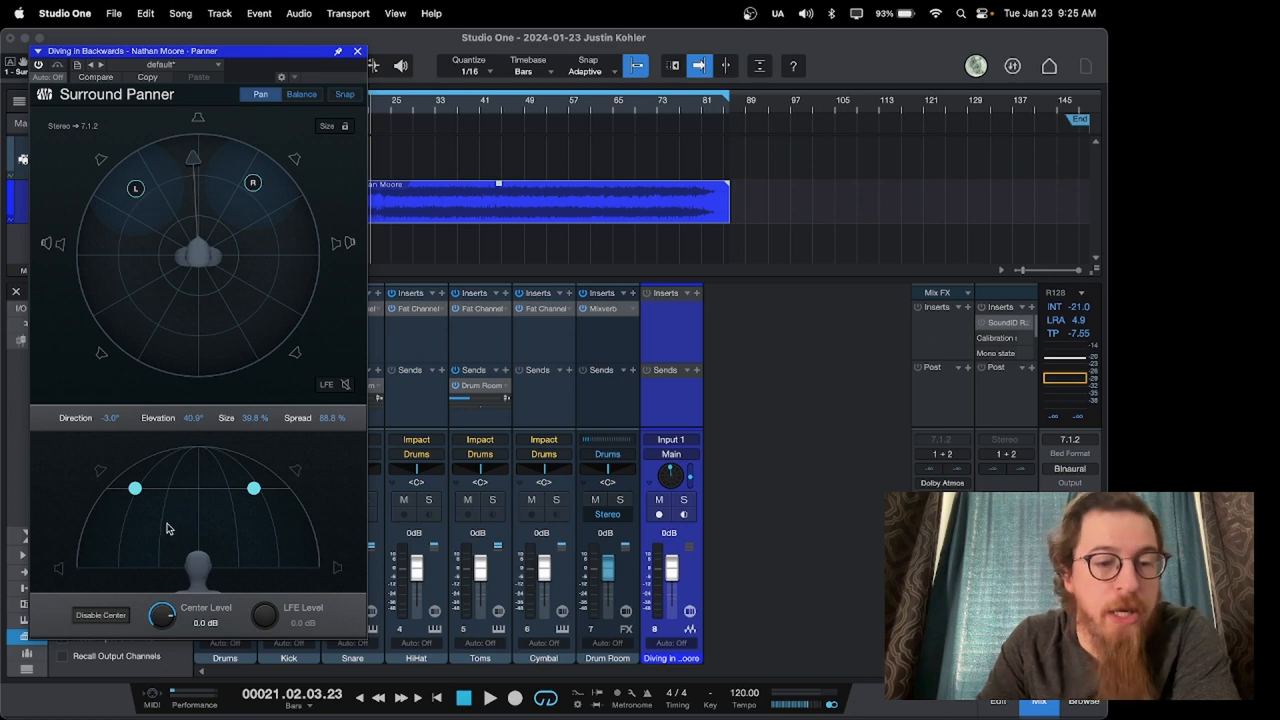
Widen the stereo pair's spread to about 113% across the front and switch the panner to Balance mode
left_click_drag(136, 488, 136, 548)
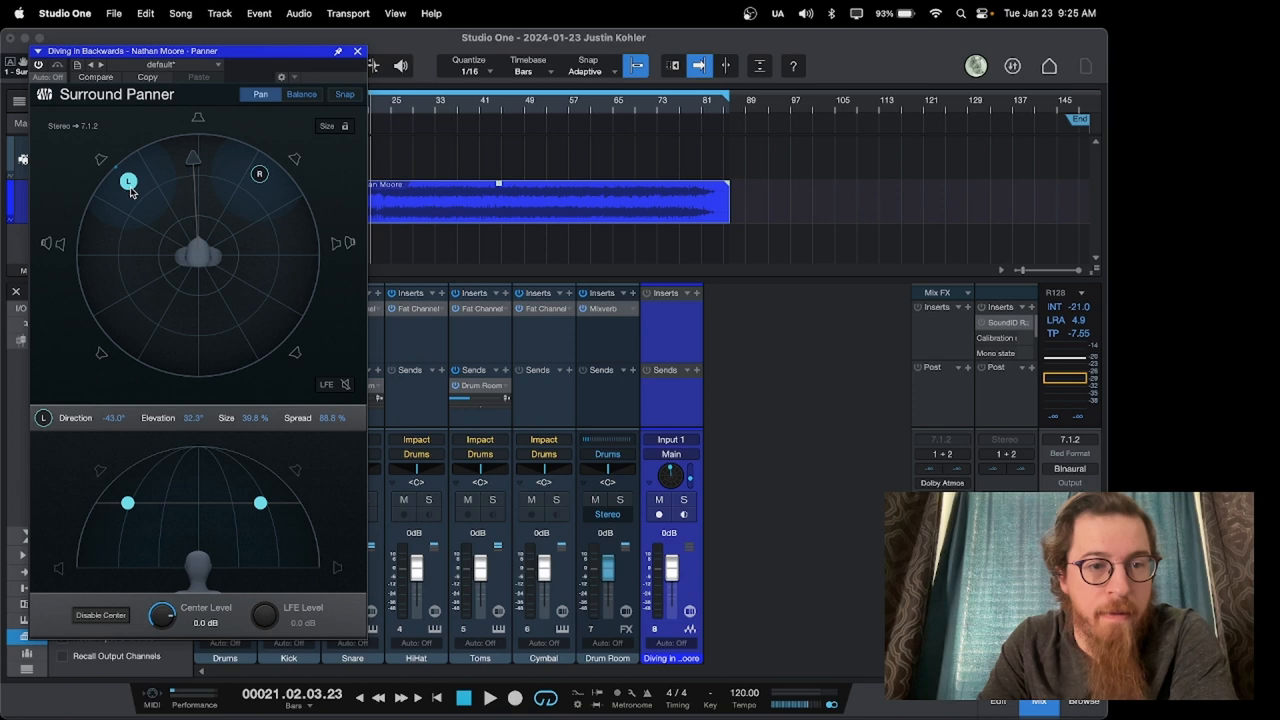
left_click_drag(128, 182, 152, 164)
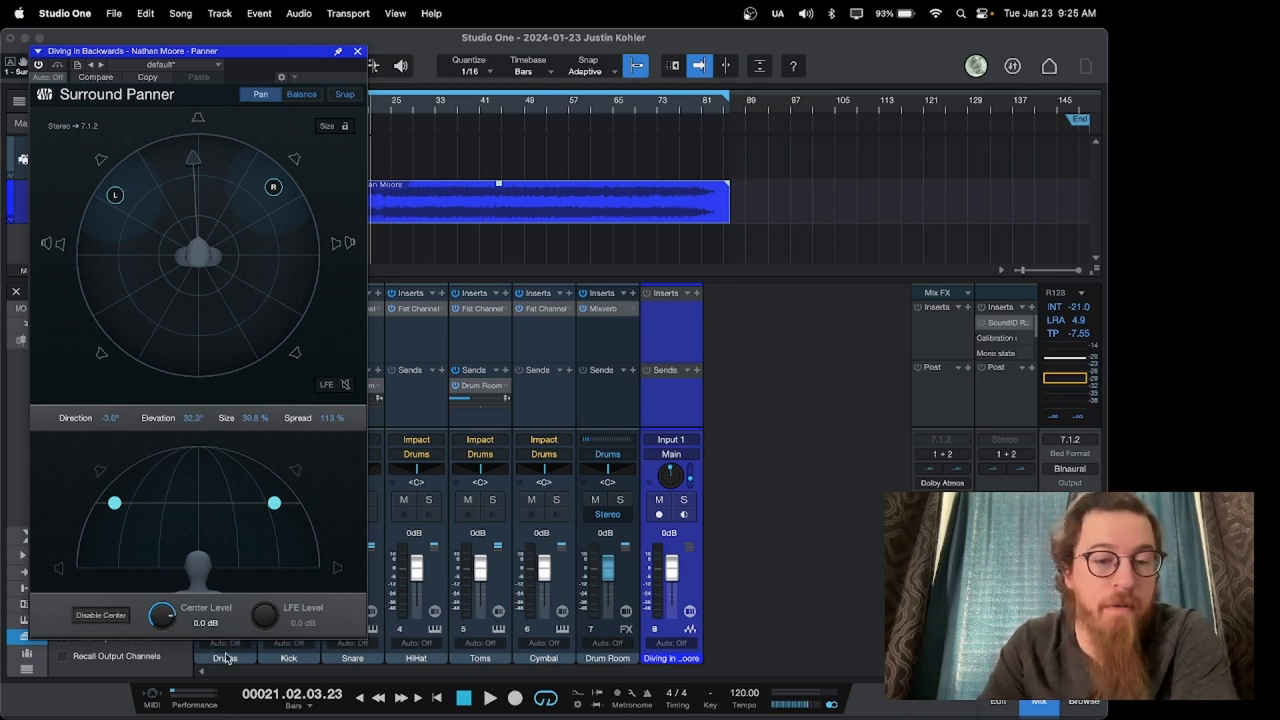
left_click(100, 616)
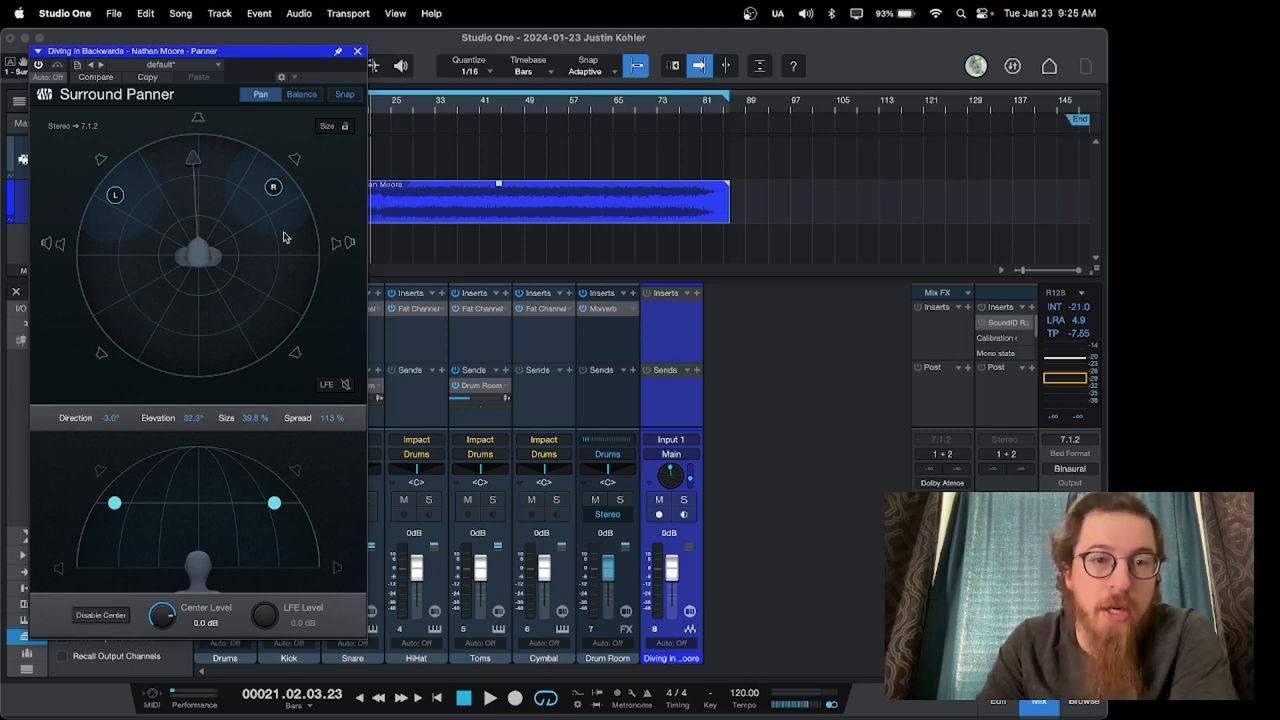
left_click(300, 94)
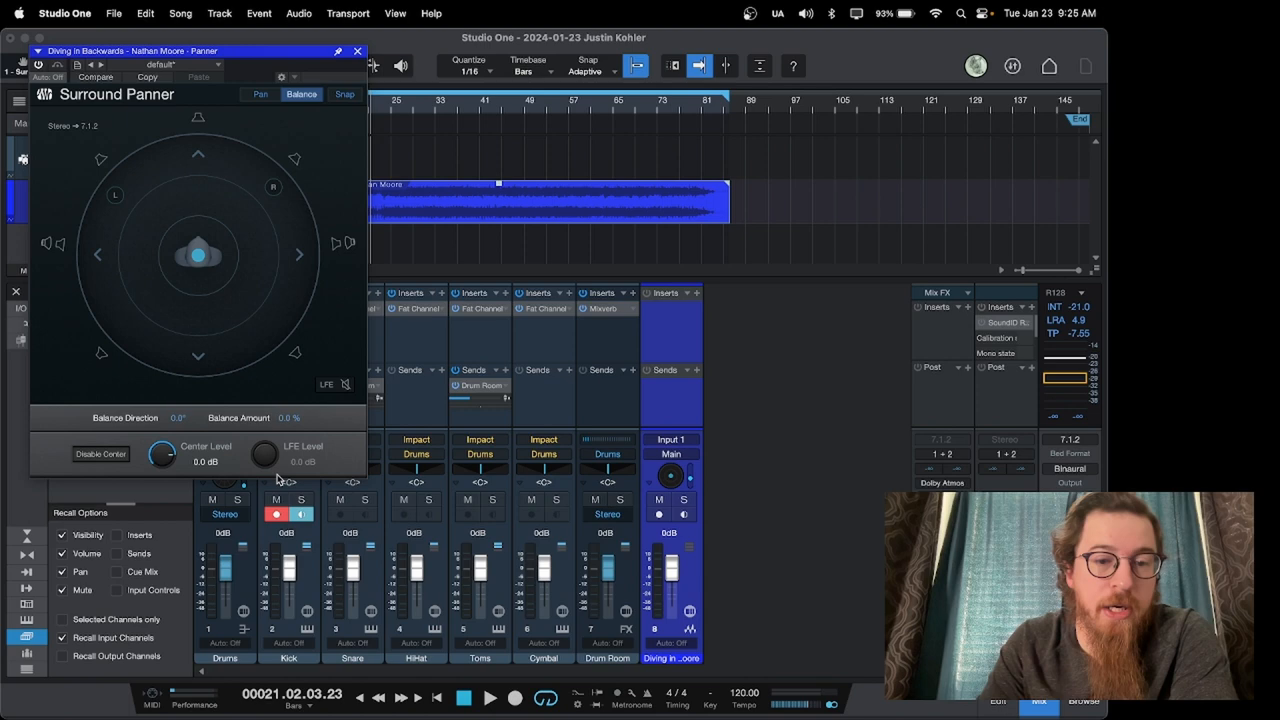
mouse_move(264, 456)
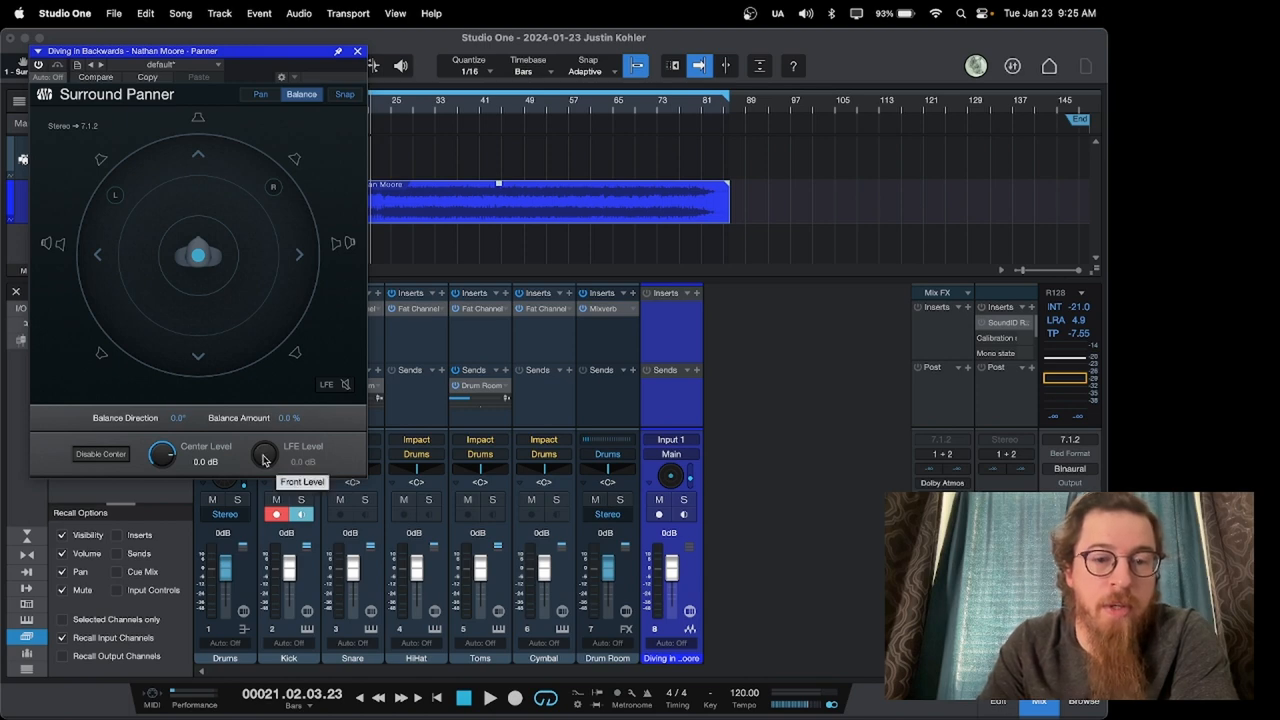
Switch the Surround Panner back to Pan mode, keeping the wide front spread
left_click(260, 94)
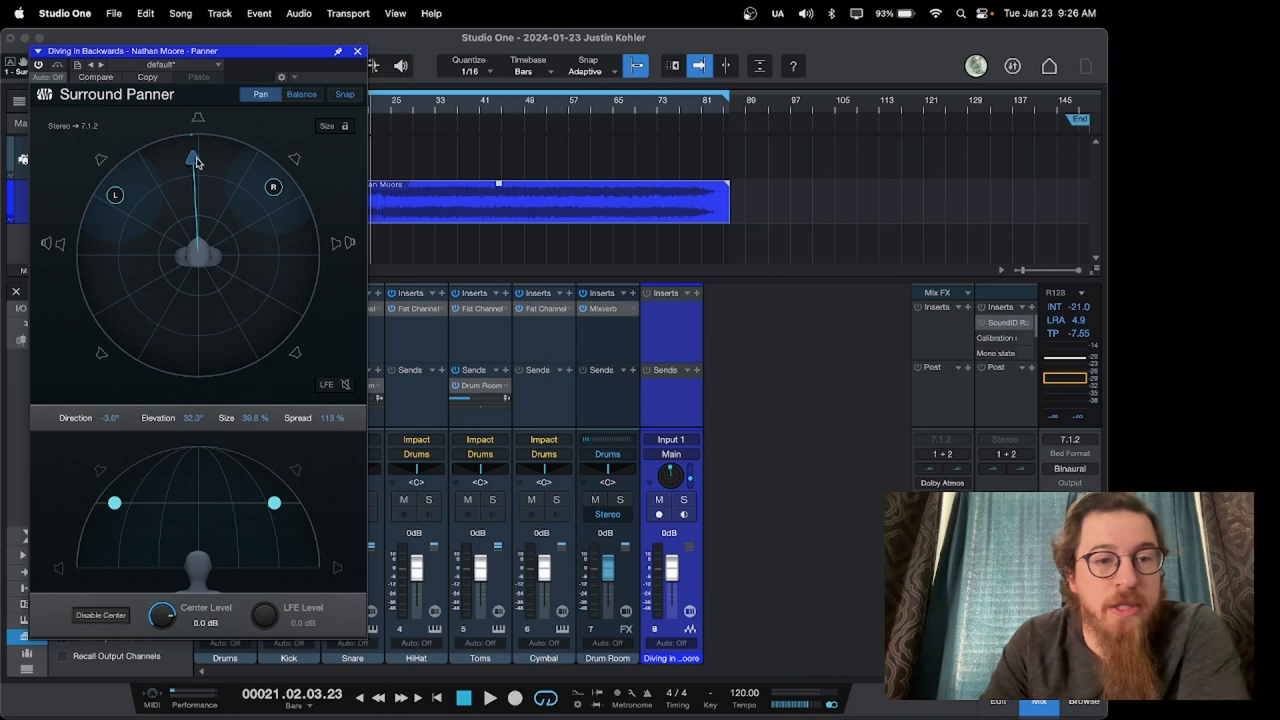
Reduce the source Size to about 40% and set the Dolby Atmos output to Stereo
left_click_drag(192, 158, 200, 158)
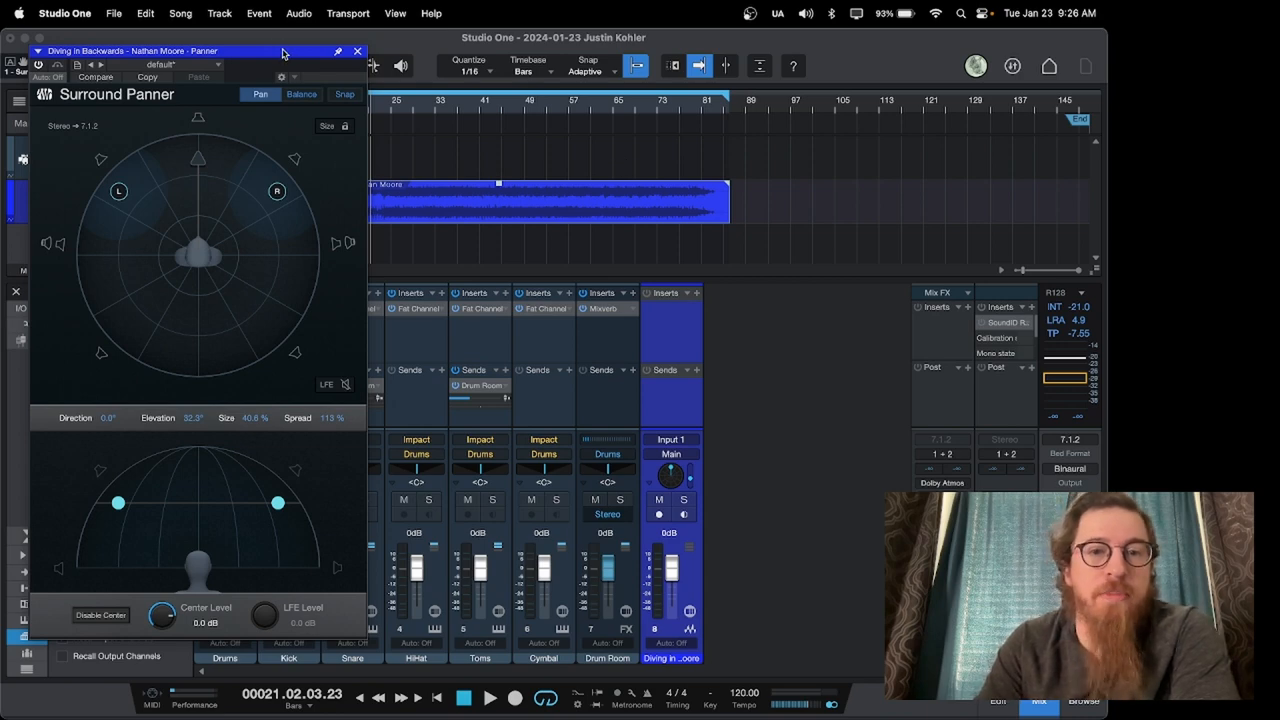
mouse_move(304, 68)
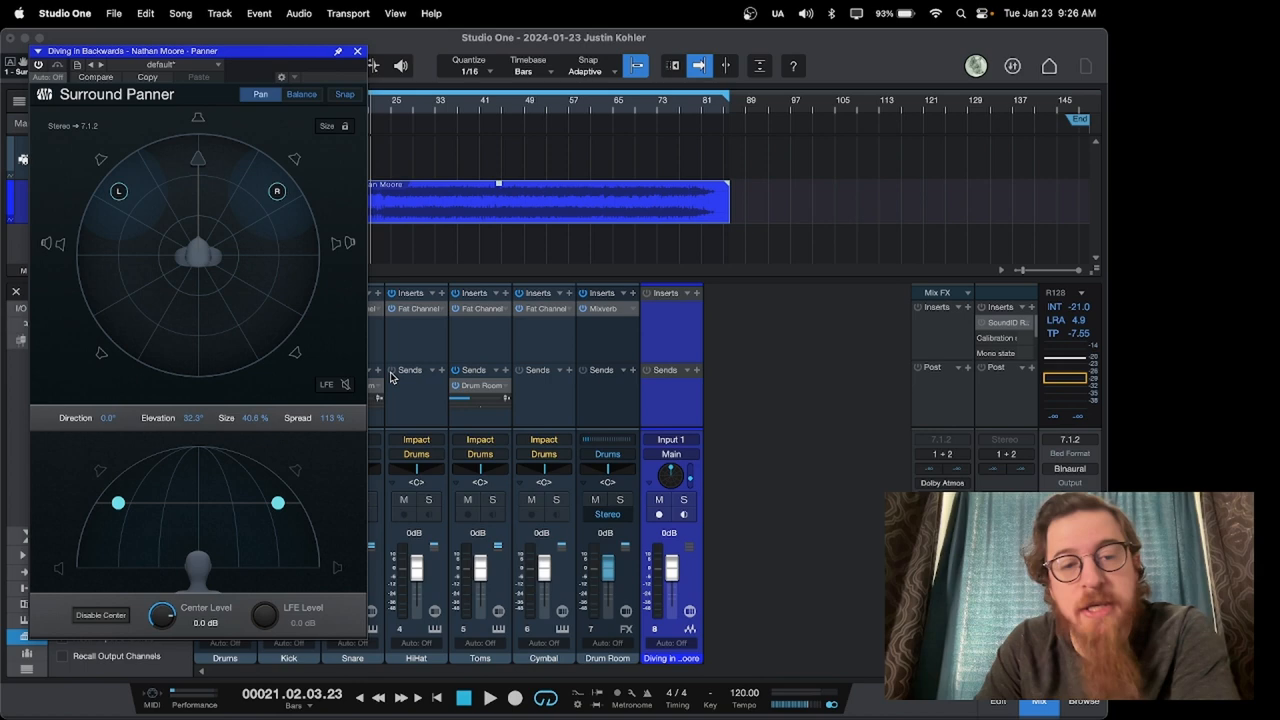
mouse_move(532, 340)
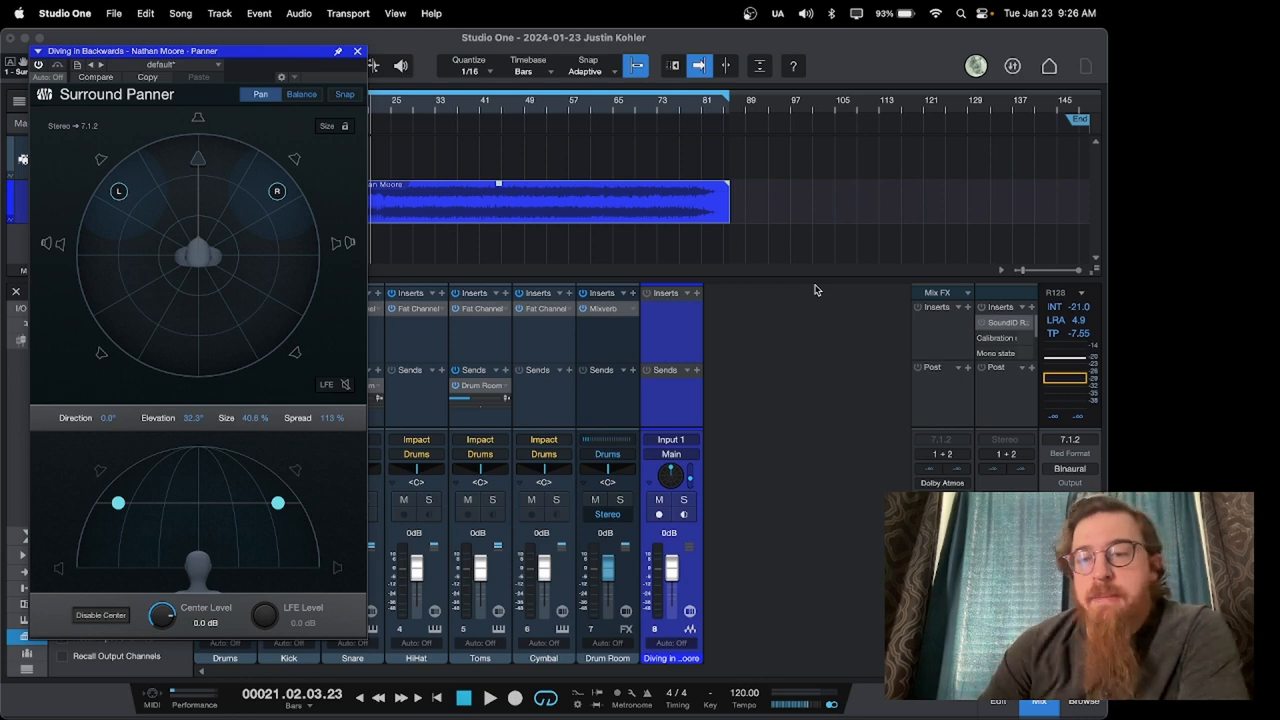
mouse_move(744, 250)
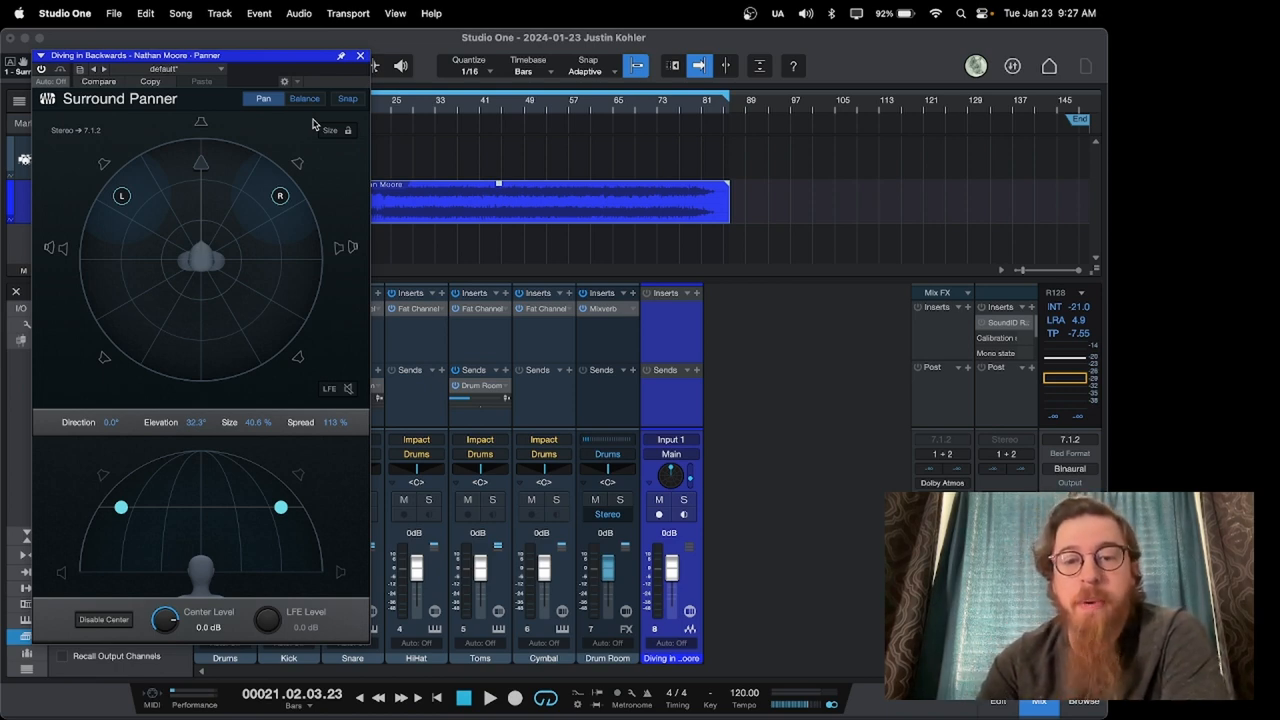
mouse_move(308, 160)
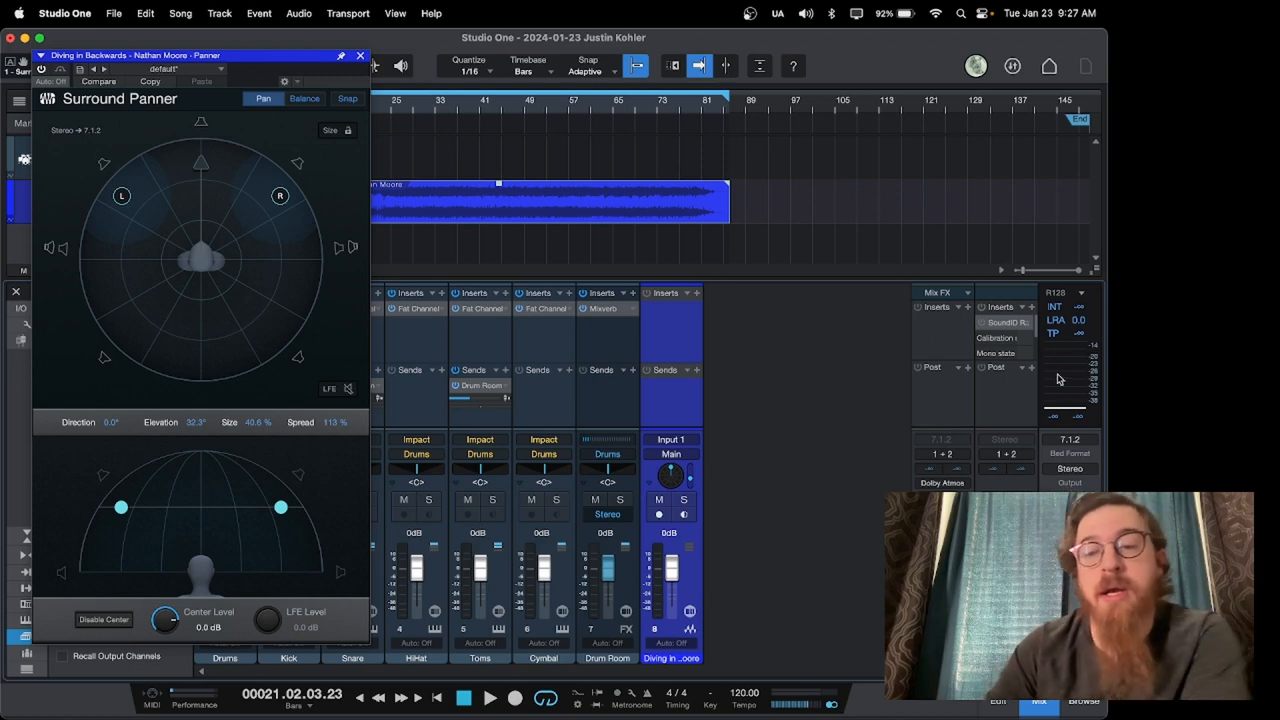
left_click(1068, 482)
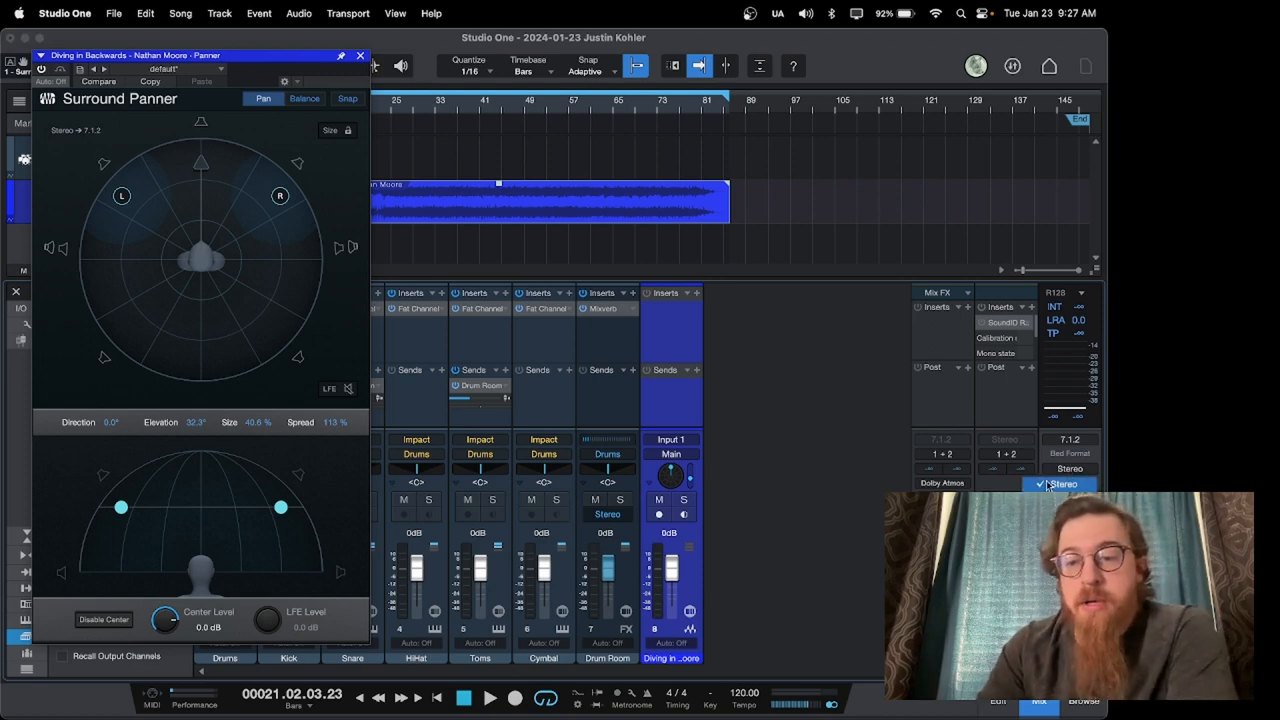